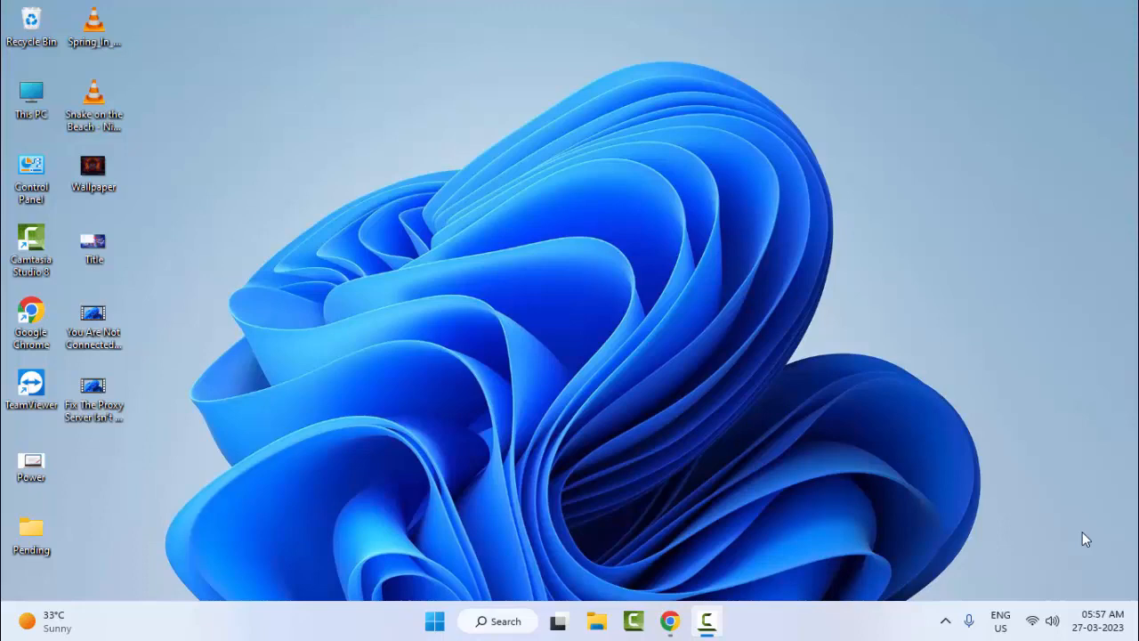
mouse_move(555, 280)
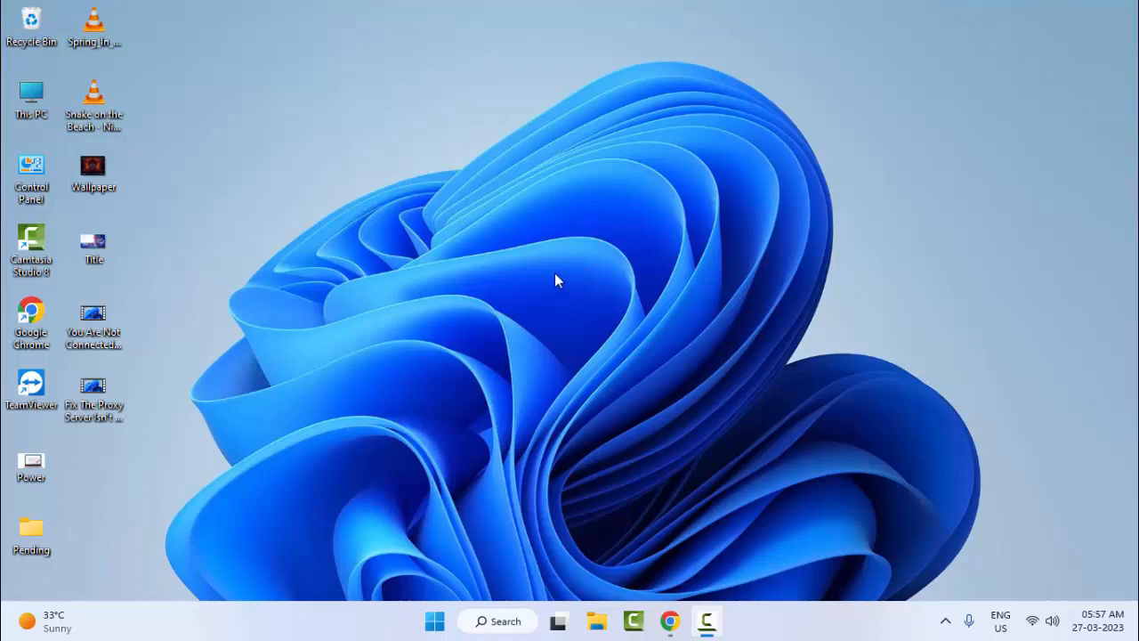
- Turn Show desktop icons back on from the desktop's View context menu
right_click(556, 280)
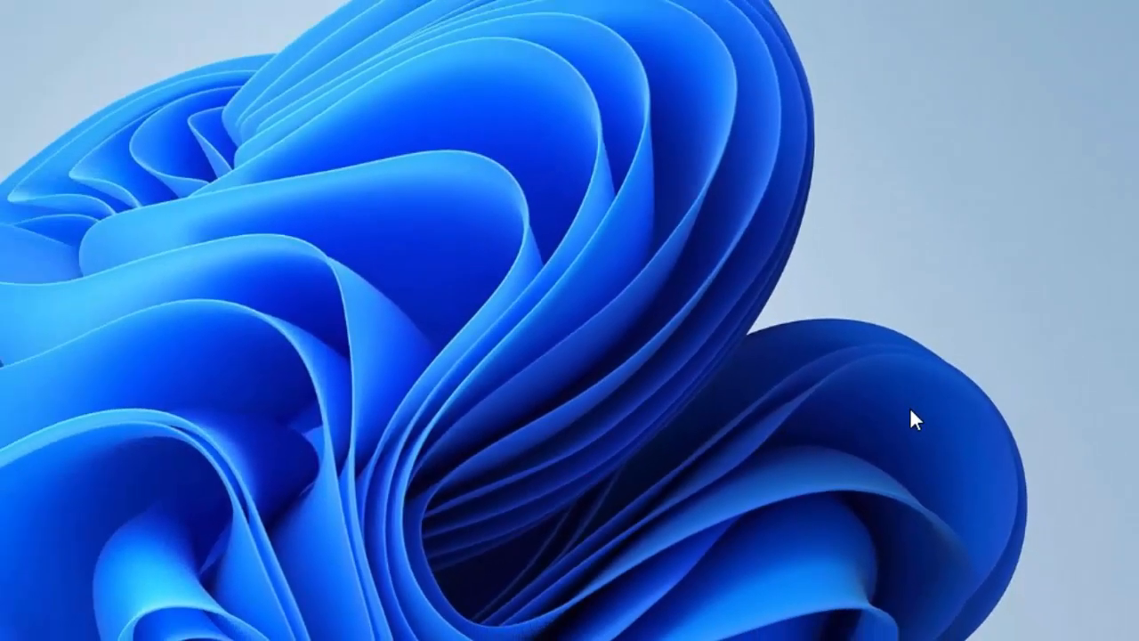
right_click(913, 421)
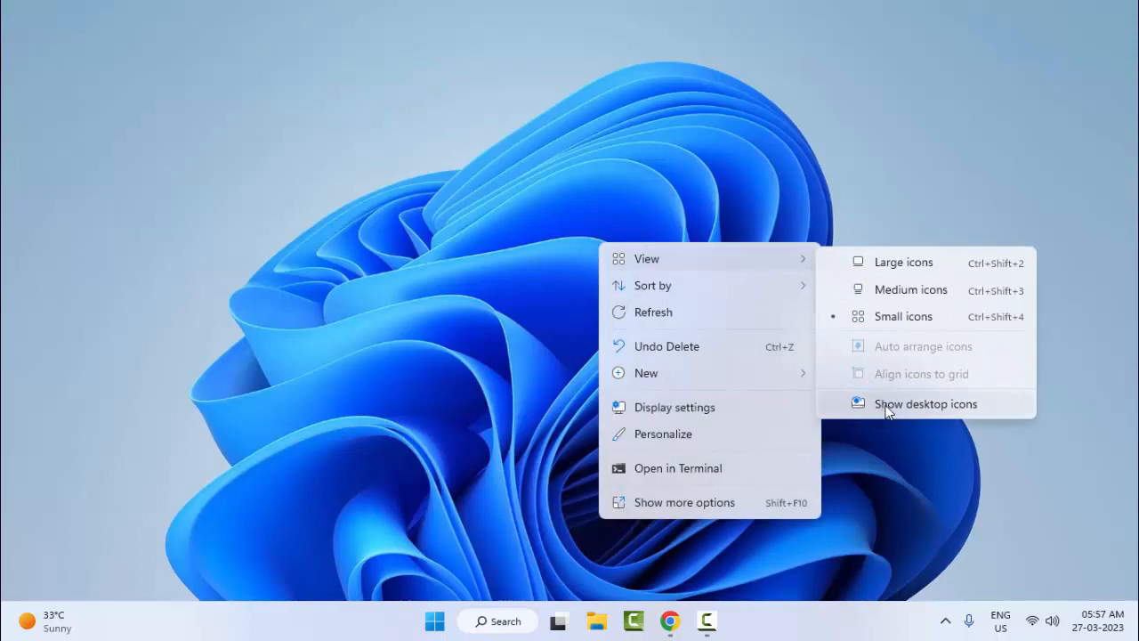
left_click(926, 404)
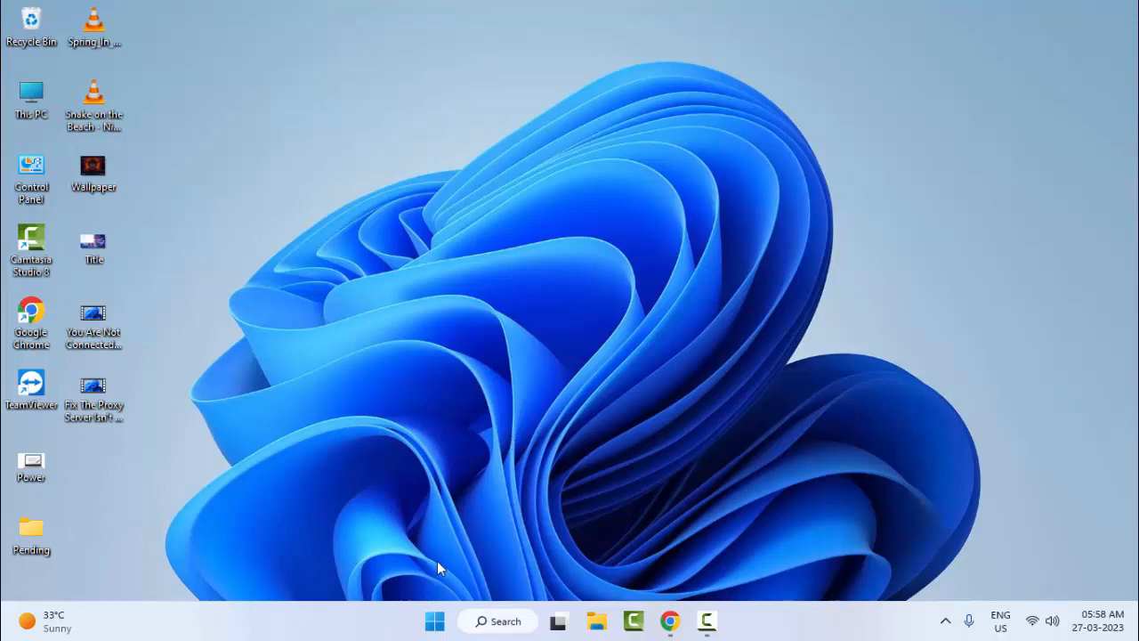
mouse_move(434, 620)
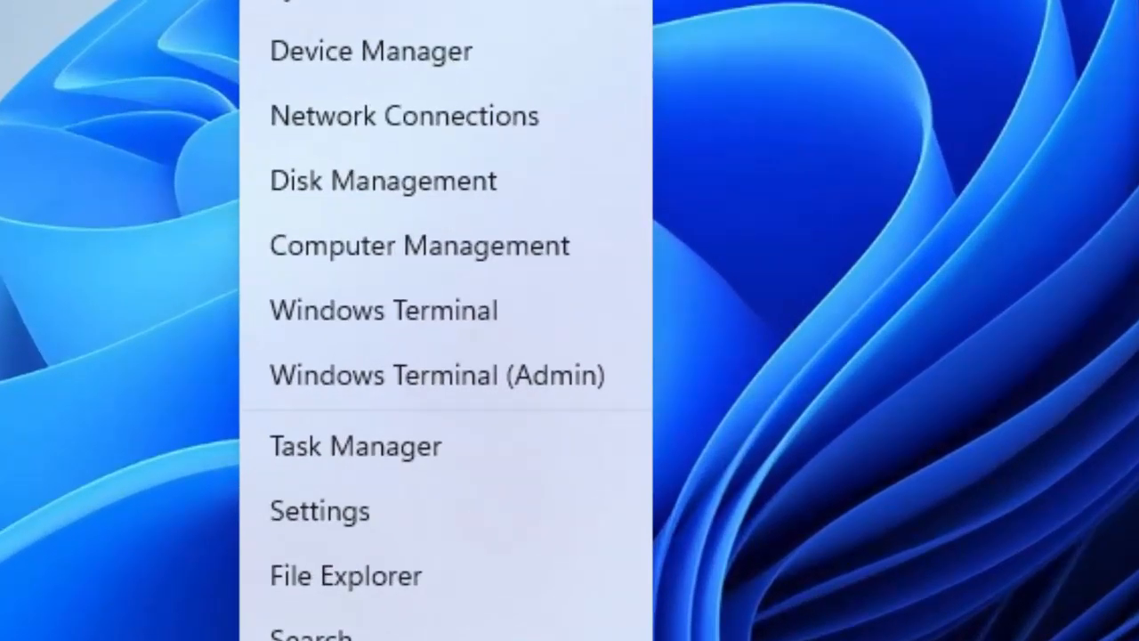
mouse_move(356, 458)
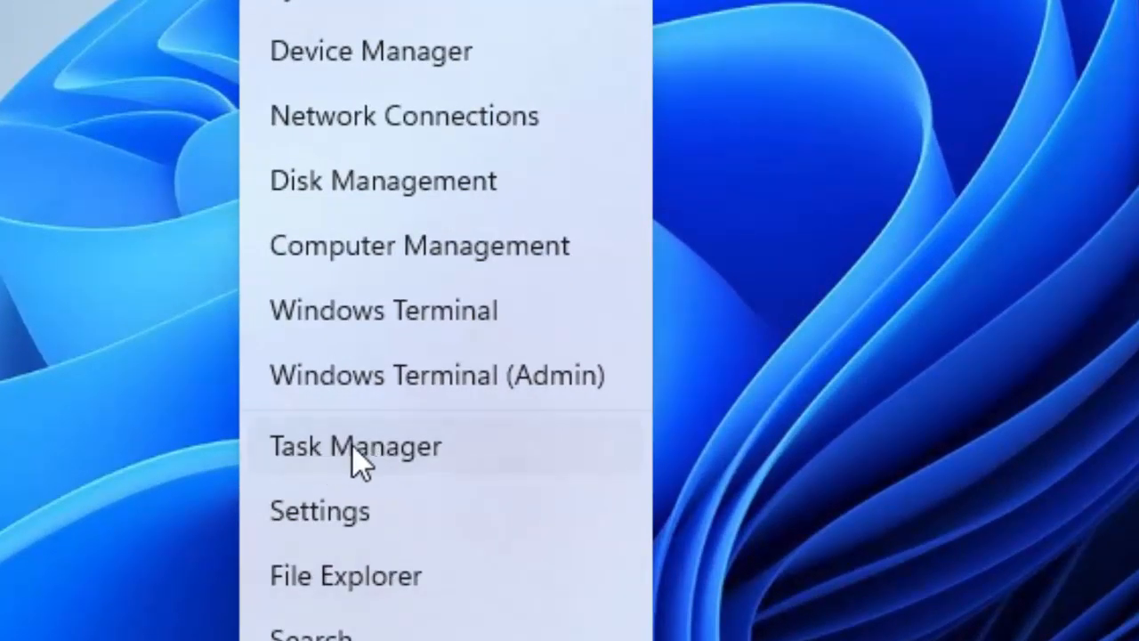
- Launch Task Manager from the Win+X power user menu
left_click(355, 446)
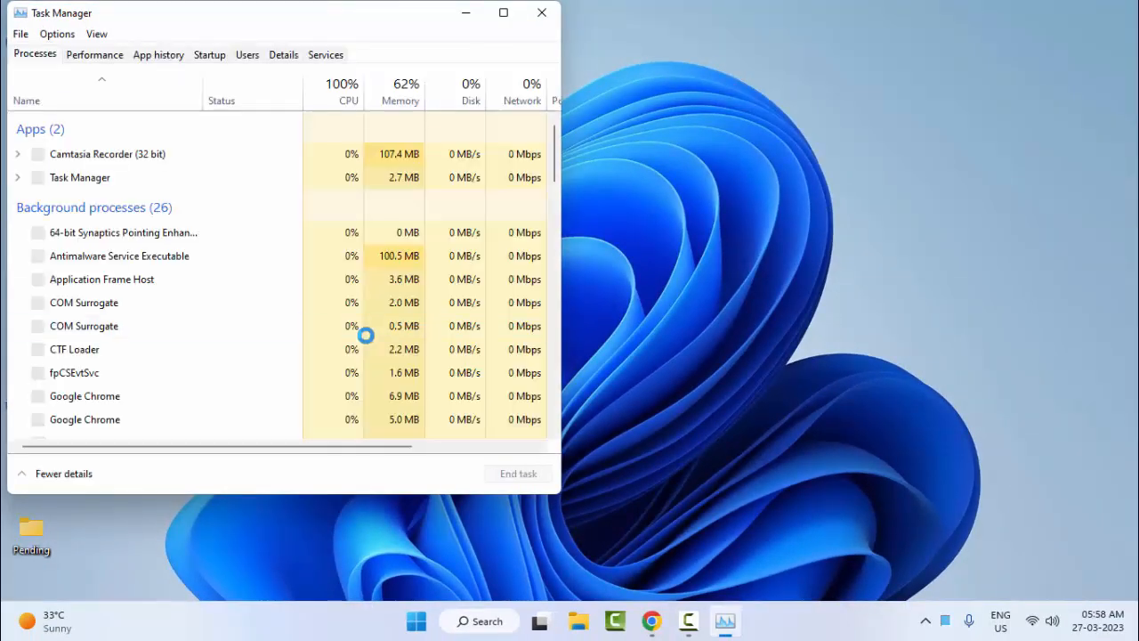
- Restart Windows Explorer from the Processes list, then close Task Manager
scroll("down", 3)
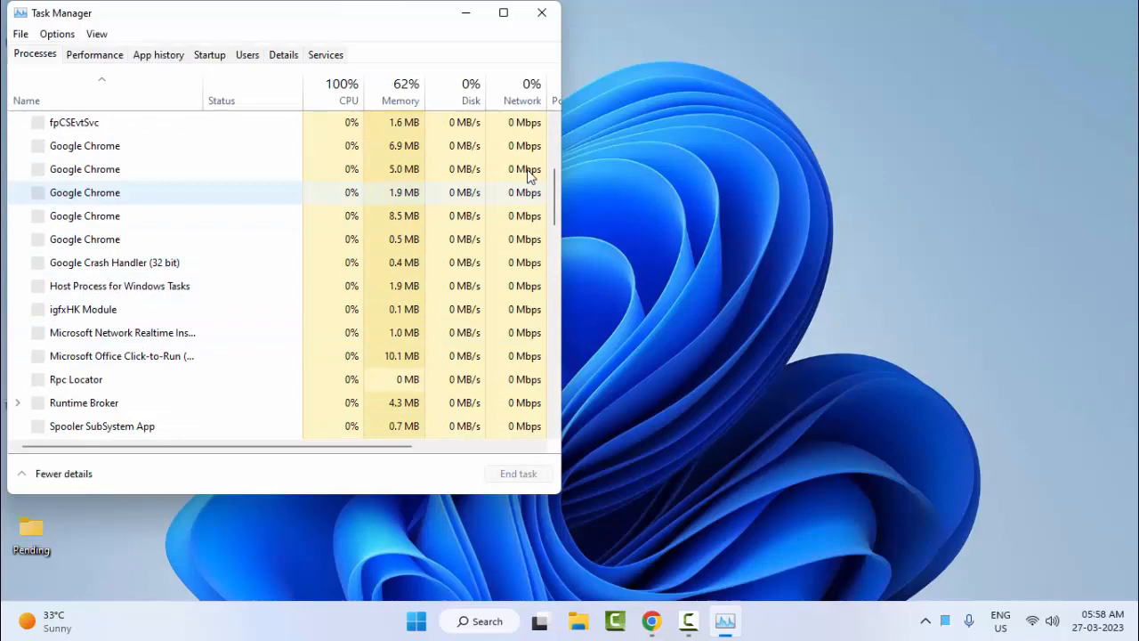
scroll("down", 3)
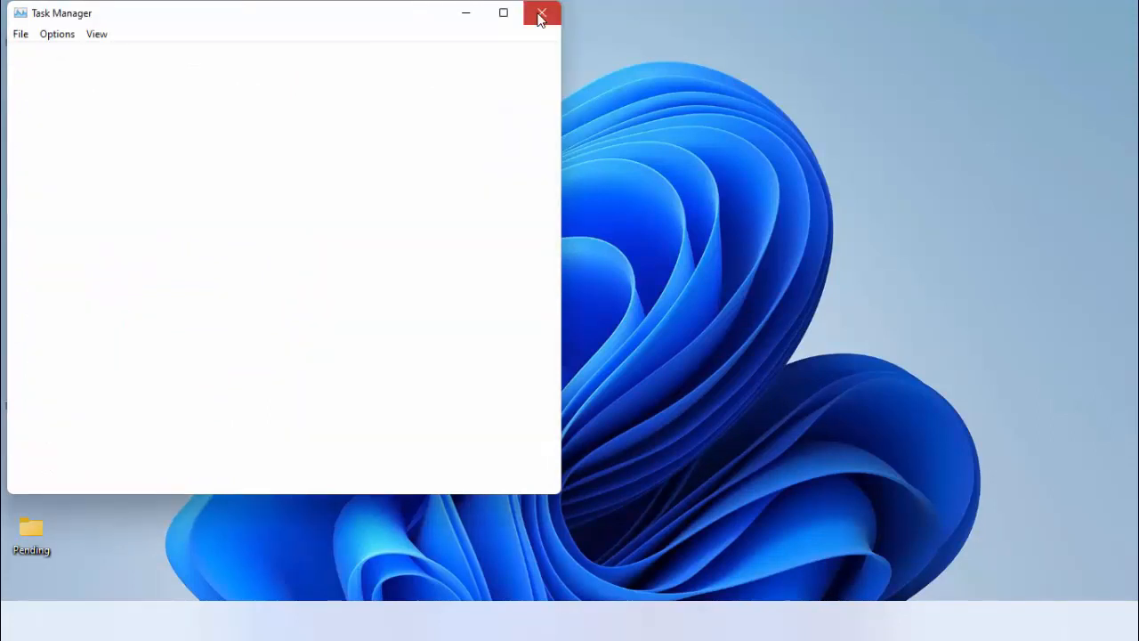
mouse_move(543, 24)
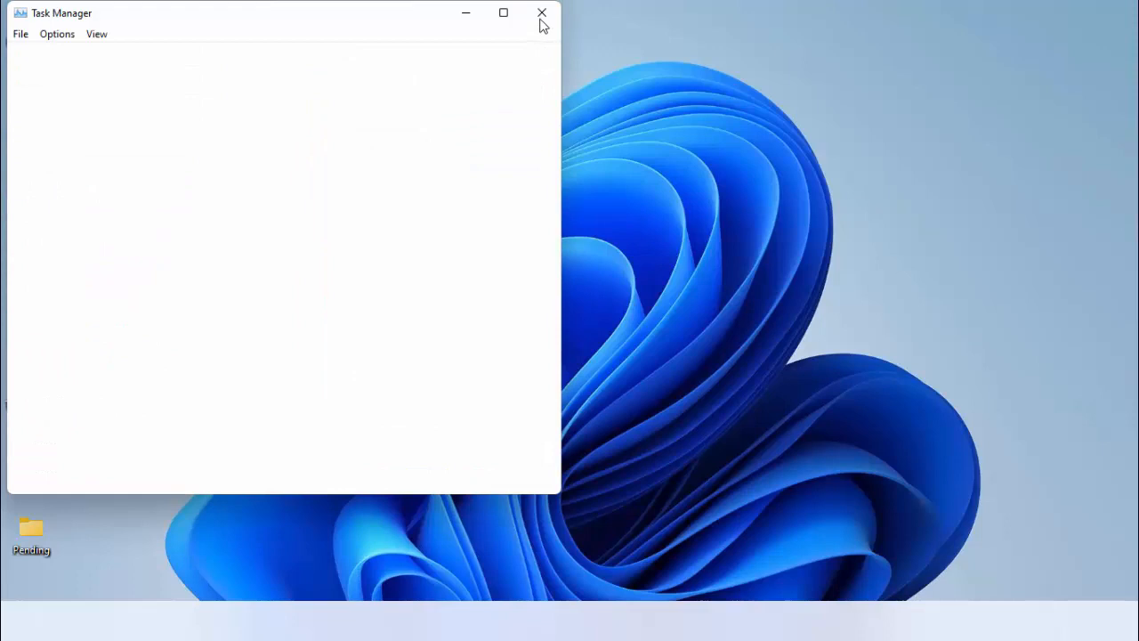
left_click(541, 13)
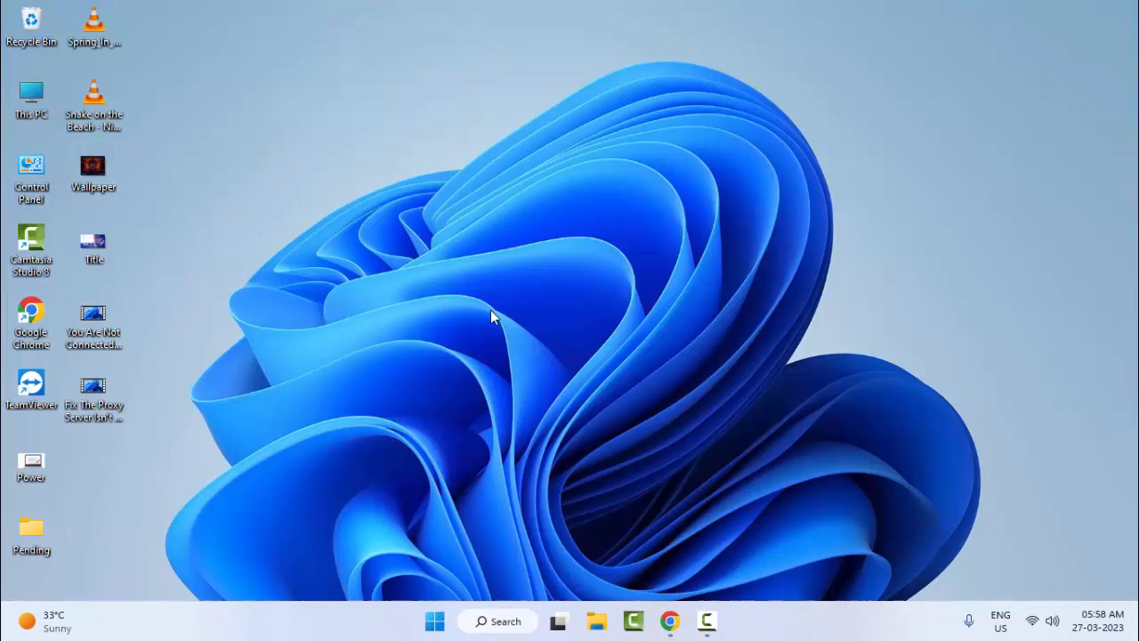
mouse_move(497, 323)
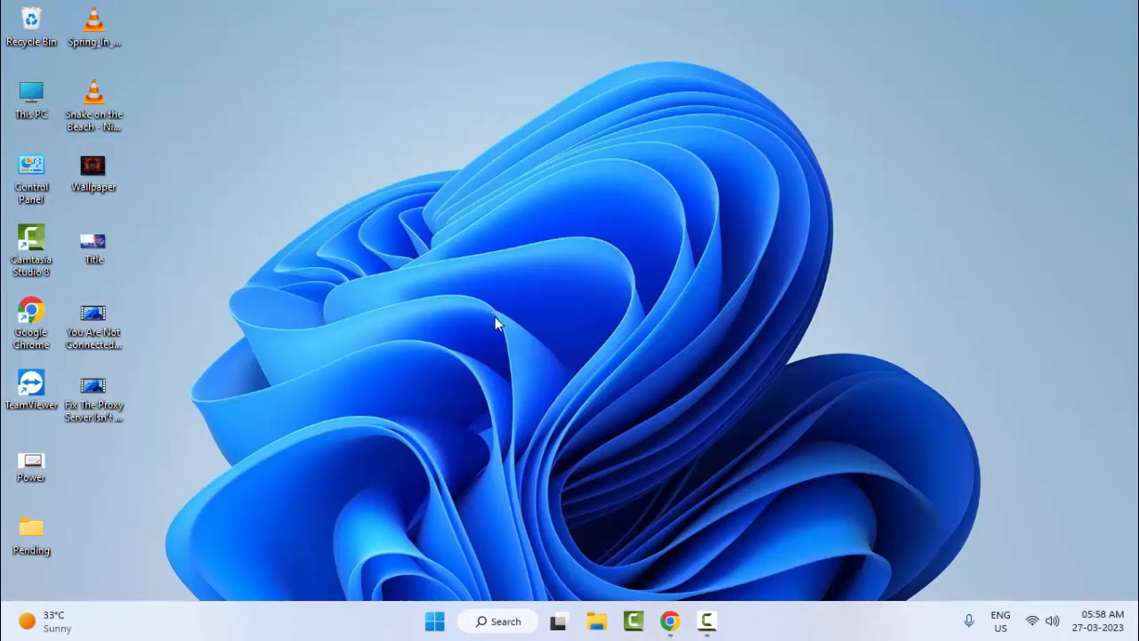
mouse_move(435, 621)
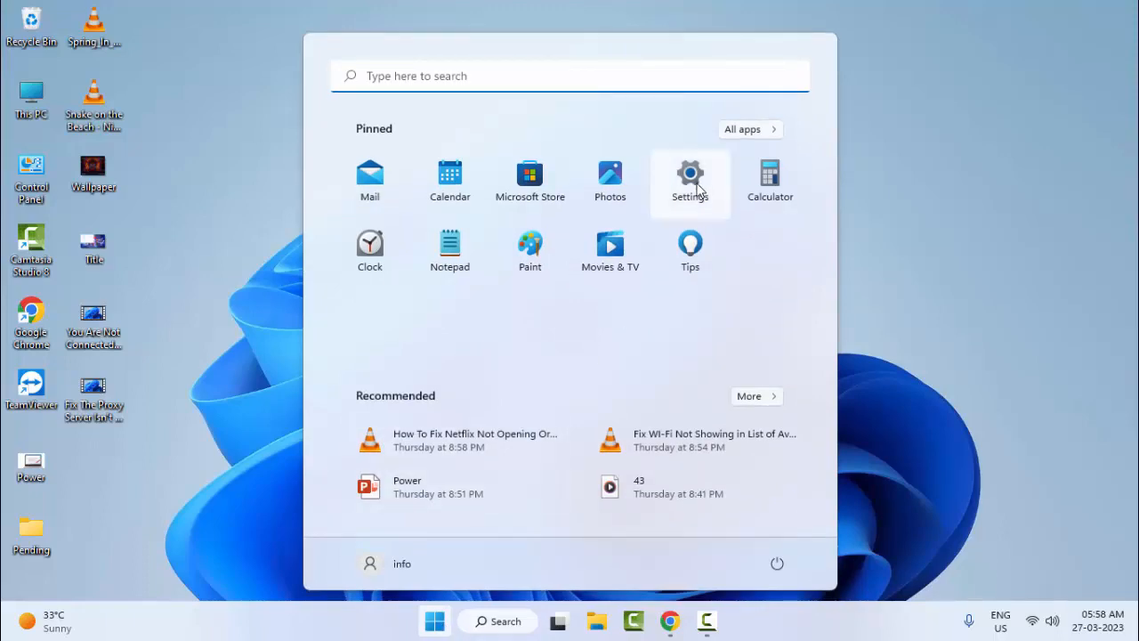
- Launch the Settings app from the Start menu's pinned apps
left_click(690, 174)
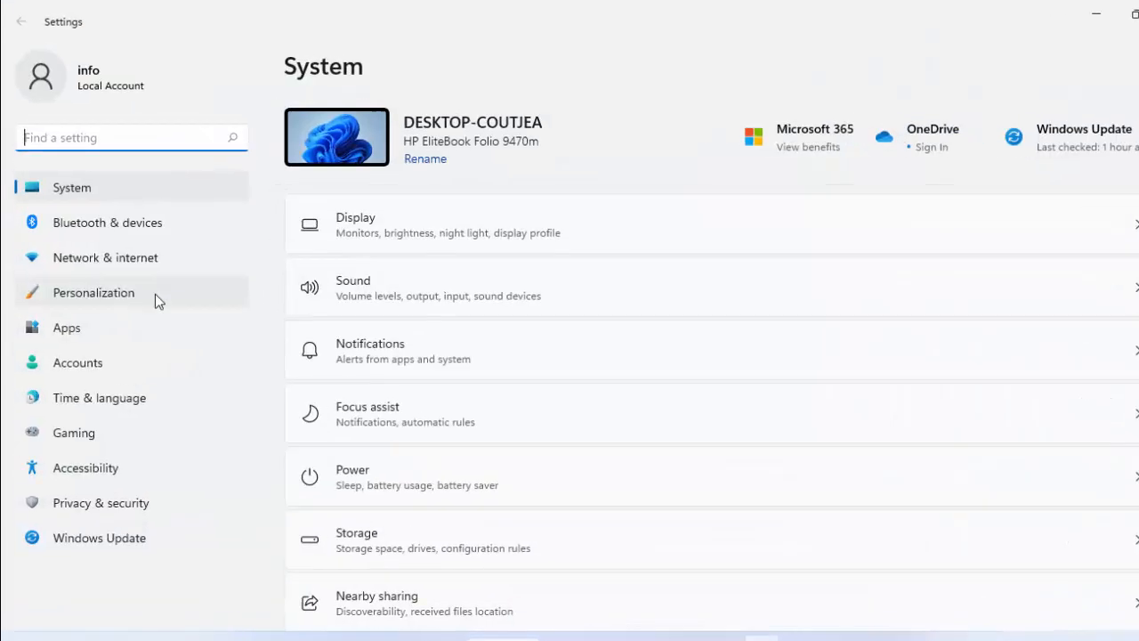
- Reach Desktop icon settings via Personalization > Themes > Related settings
left_click(93, 292)
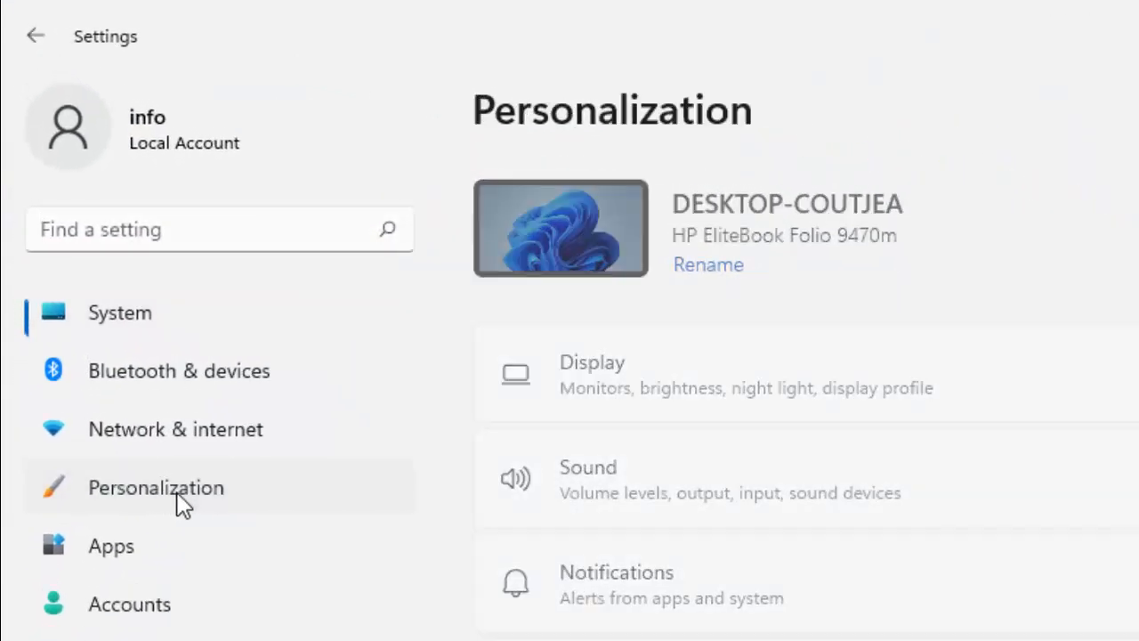
left_click(156, 487)
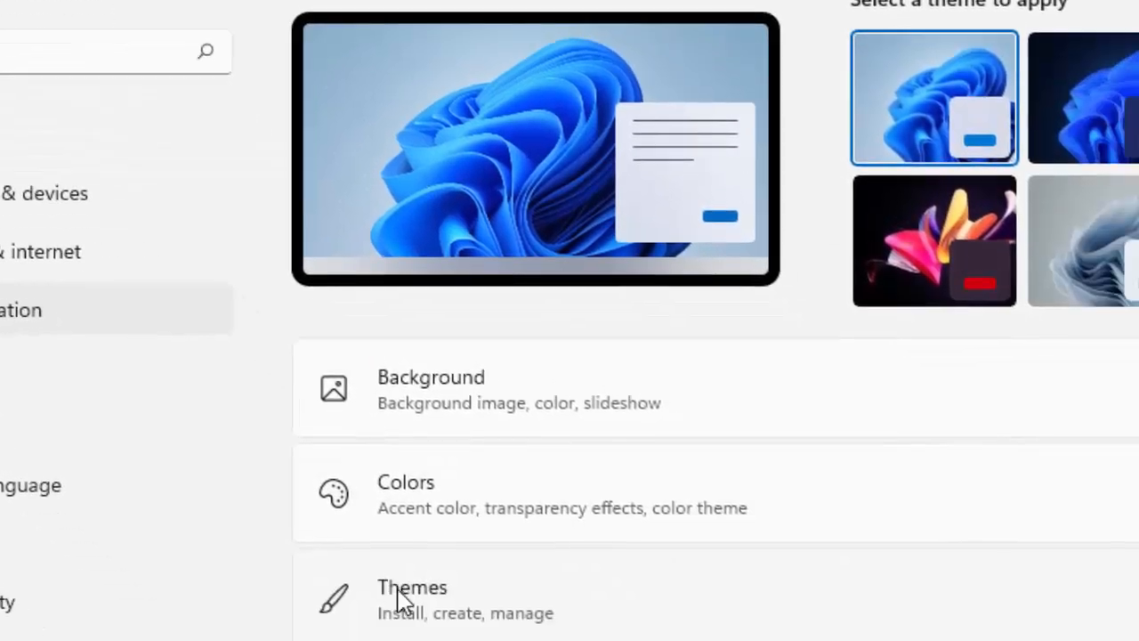
scroll("down", 3)
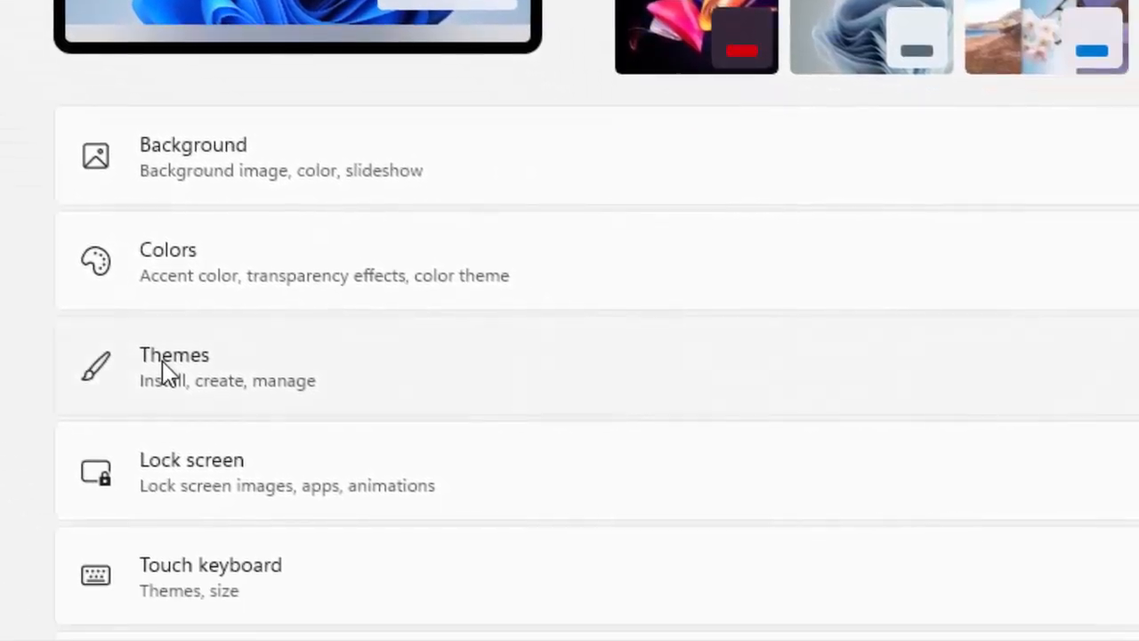
left_click(175, 365)
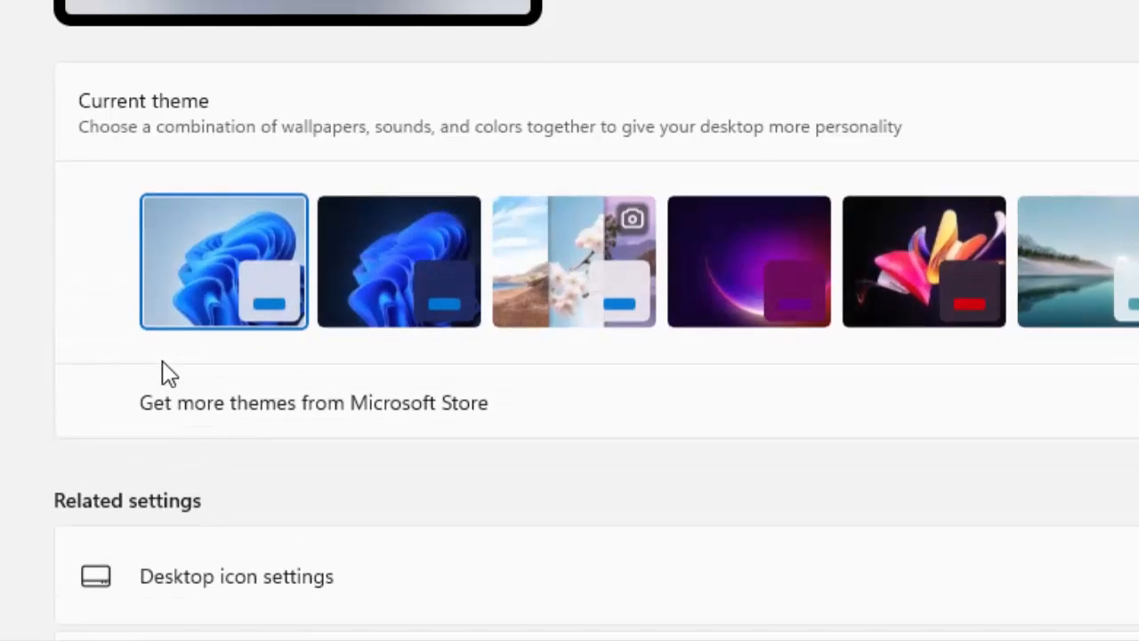
scroll("down", 3)
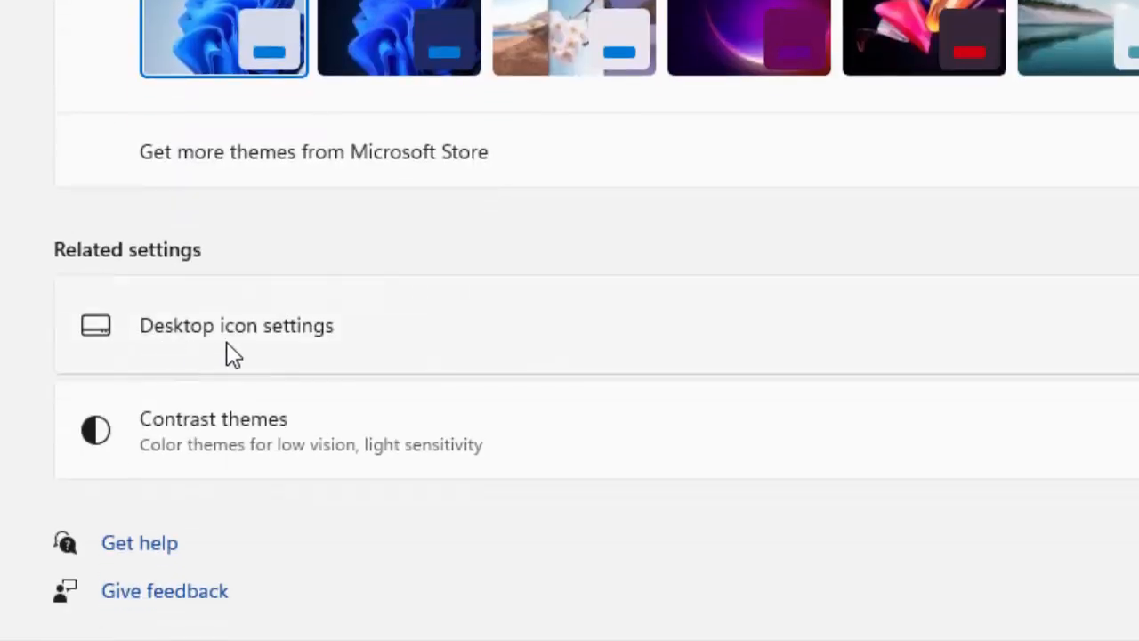
left_click(237, 325)
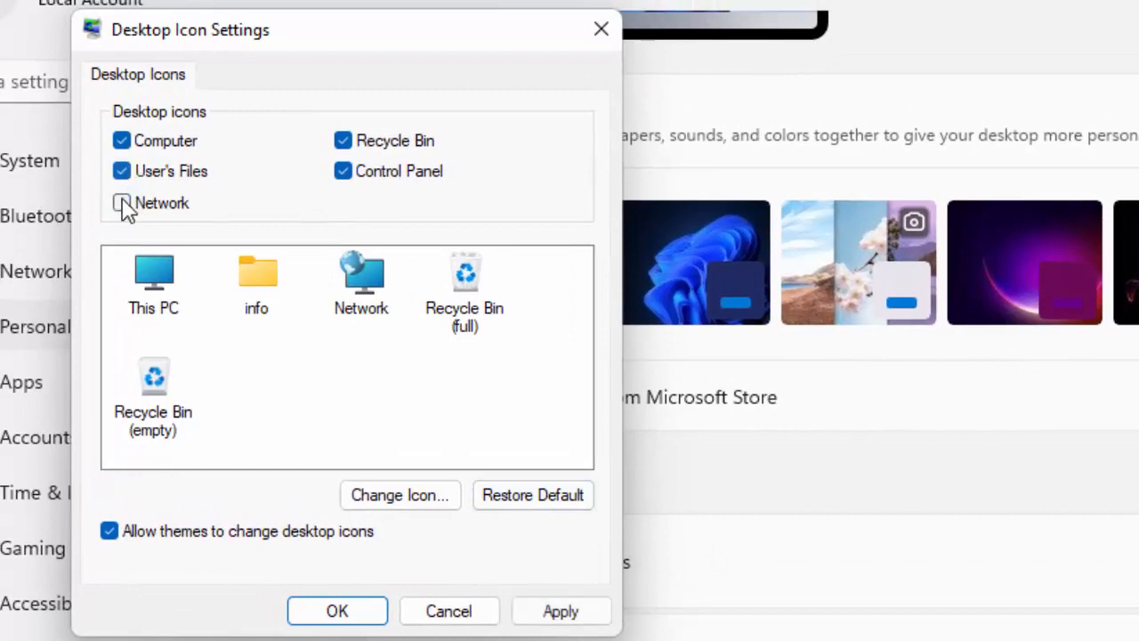
- Toggle the Network desktop icon, confirm the dialog, and close Settings
left_click(121, 171)
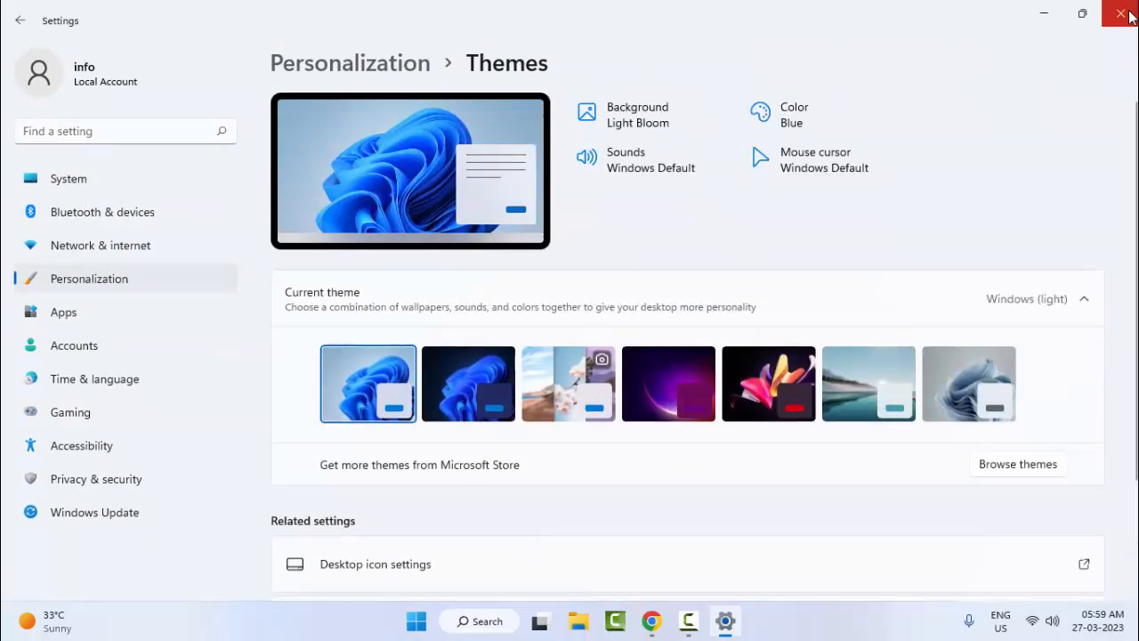
left_click(1124, 16)
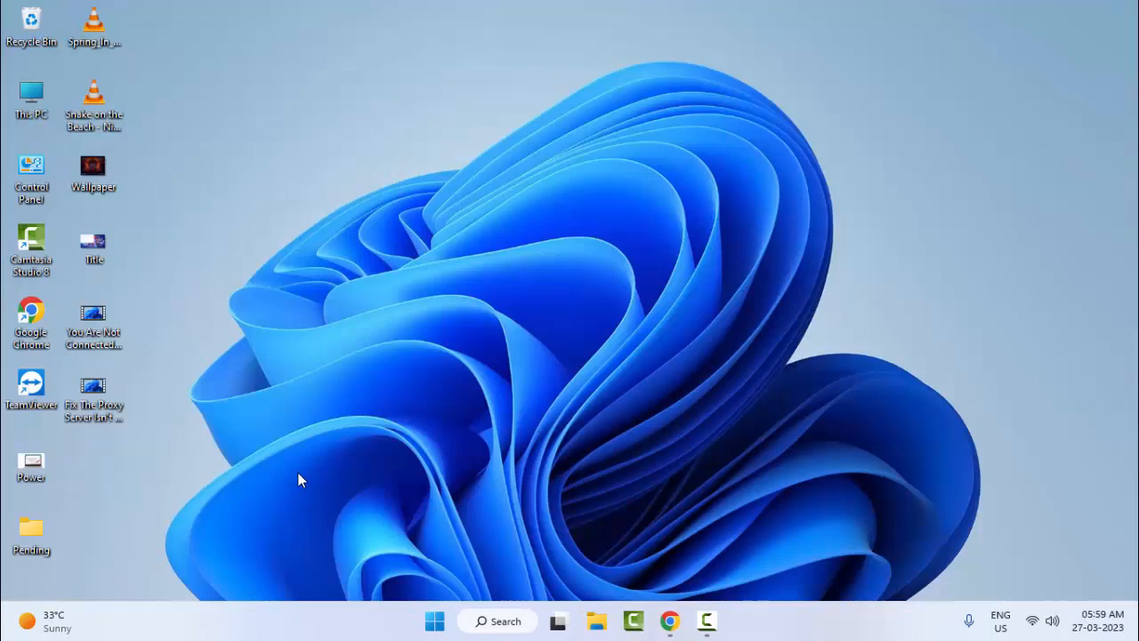